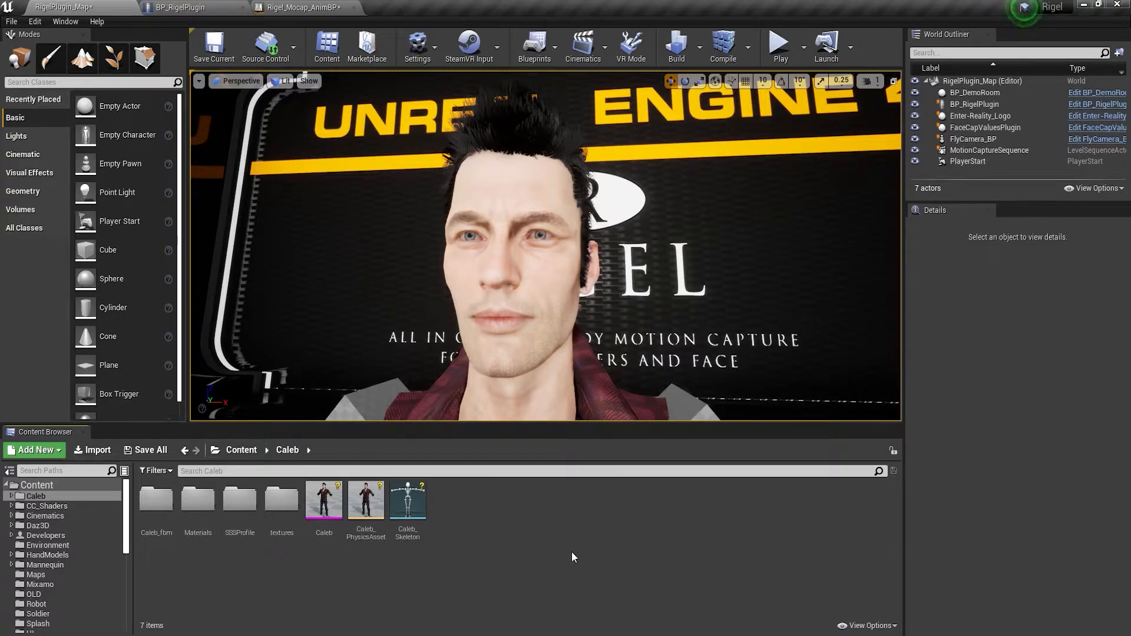
Switch to Rigel_Mocap_AnimBP and browse the iClone Face Setup and LiveLinkFace/FaceLink nodes
click(303, 7)
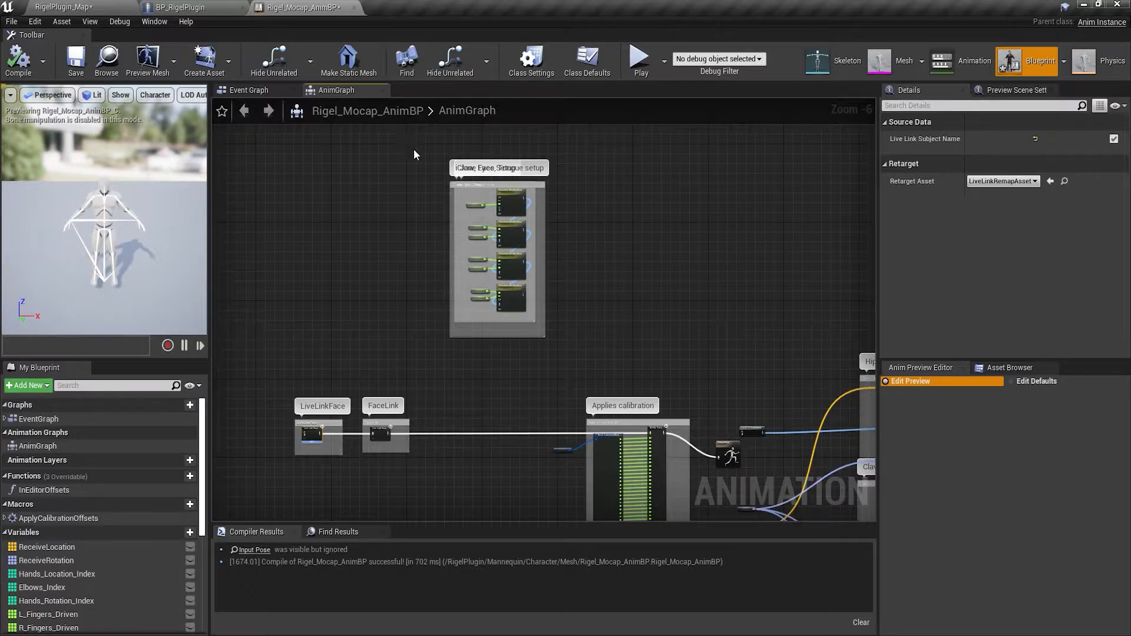
mouse_move(425, 153)
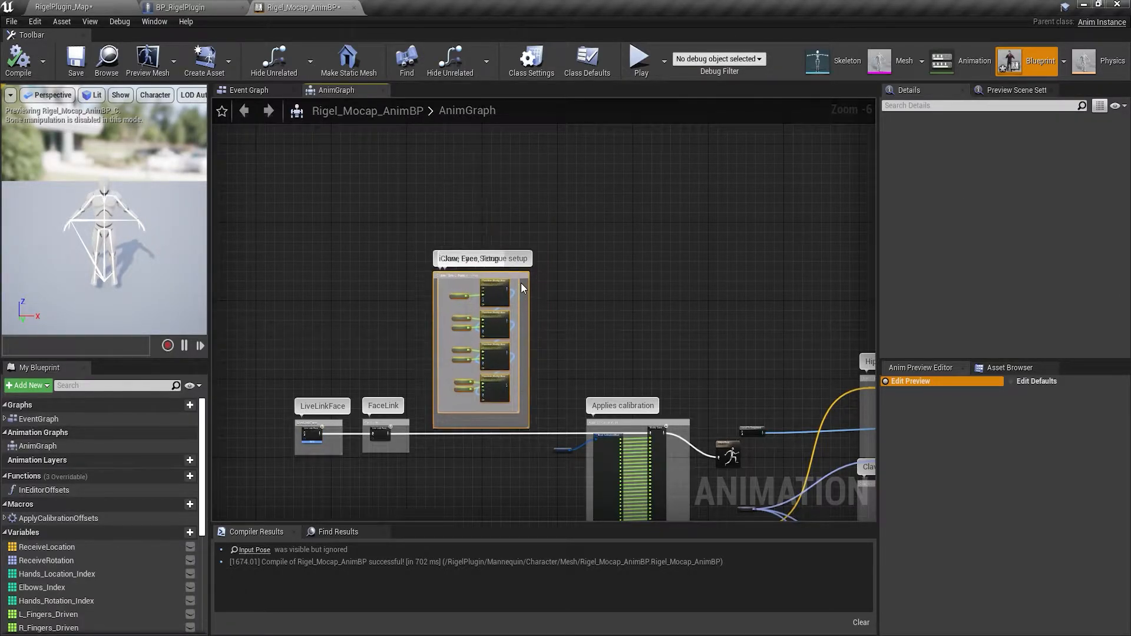
scroll(up, 3)
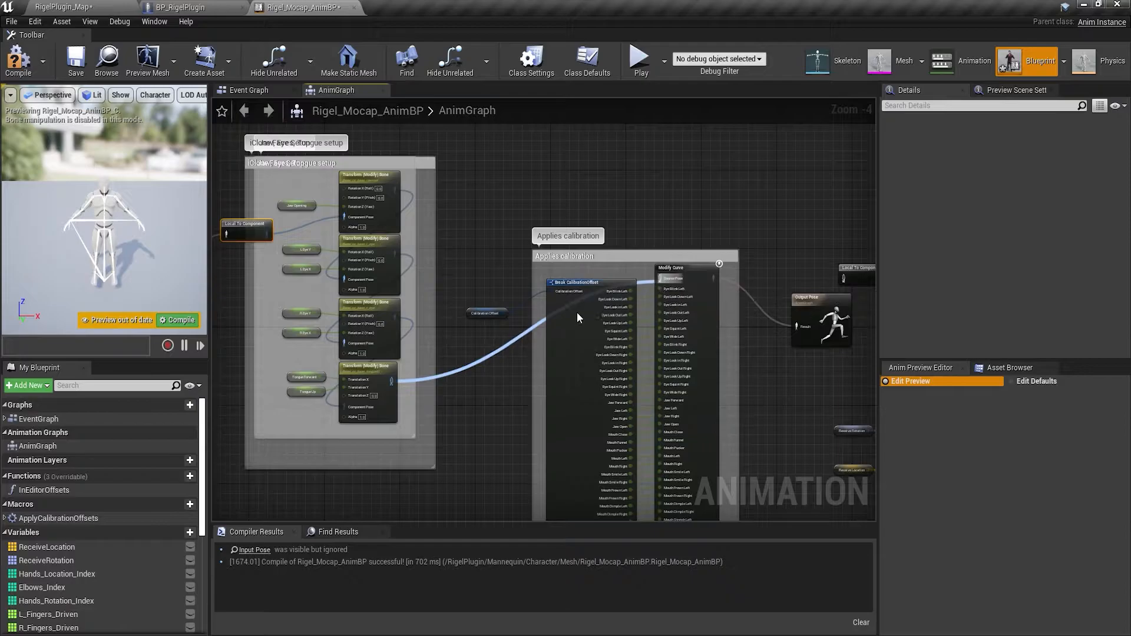
scroll(down, 3)
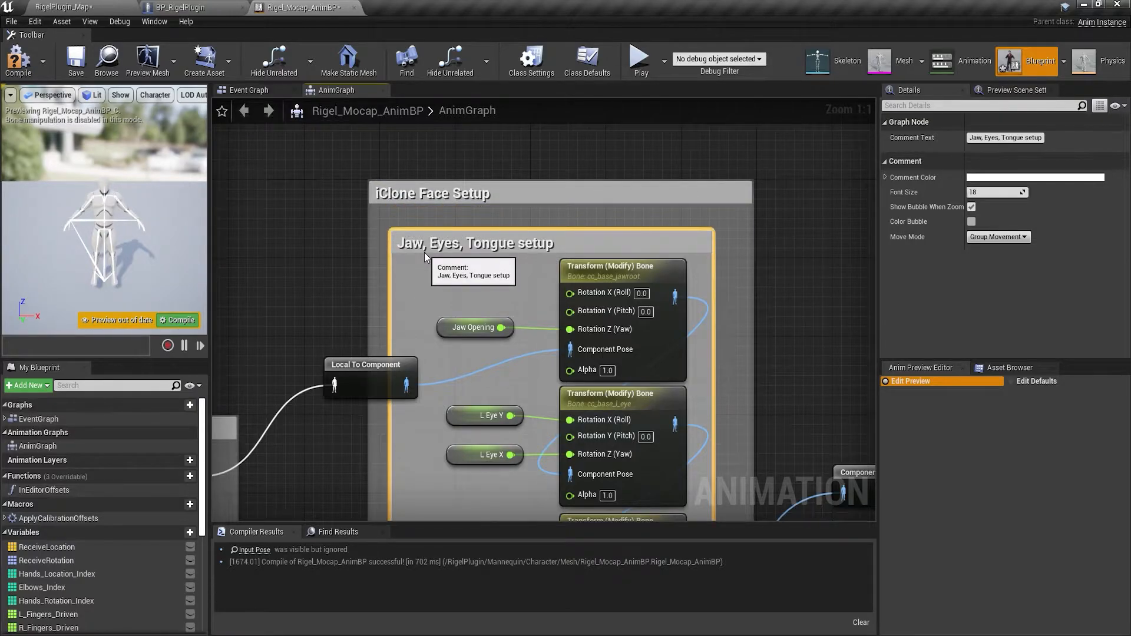
mouse_move(501, 252)
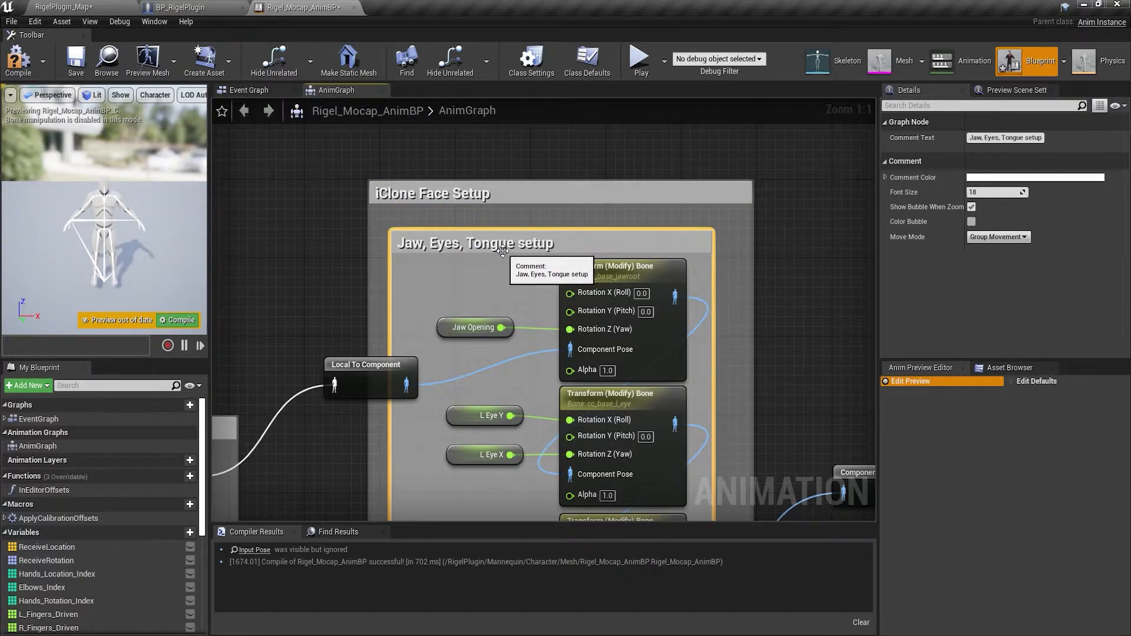
scroll(down, 3)
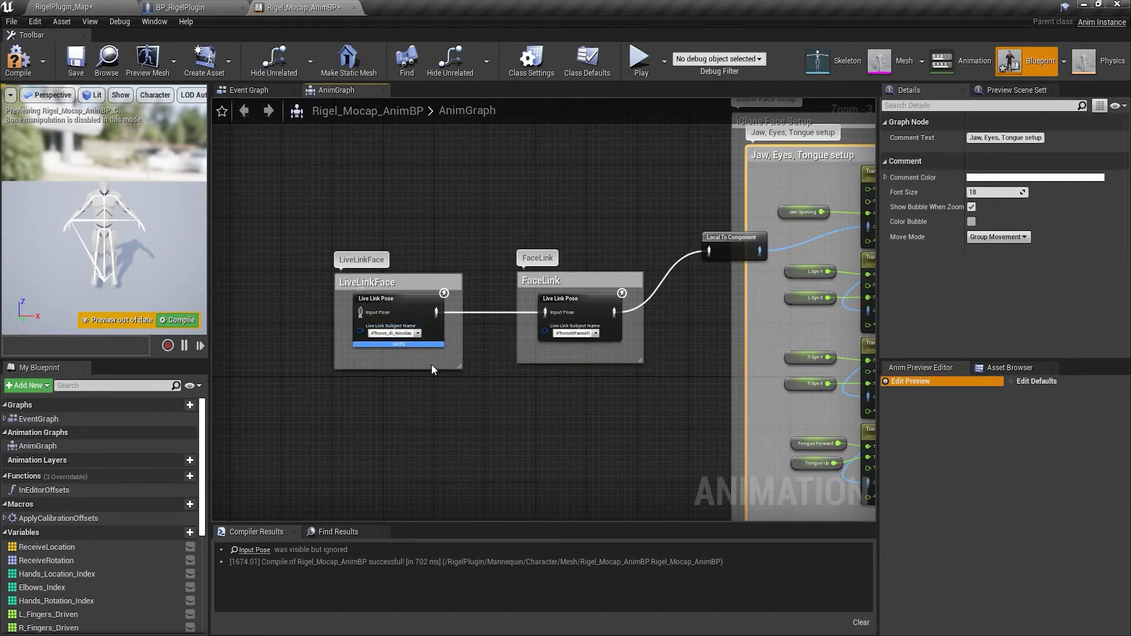
Set the LiveLinkFace pose node's Retarget Asset to iCloneRemap
click(734, 249)
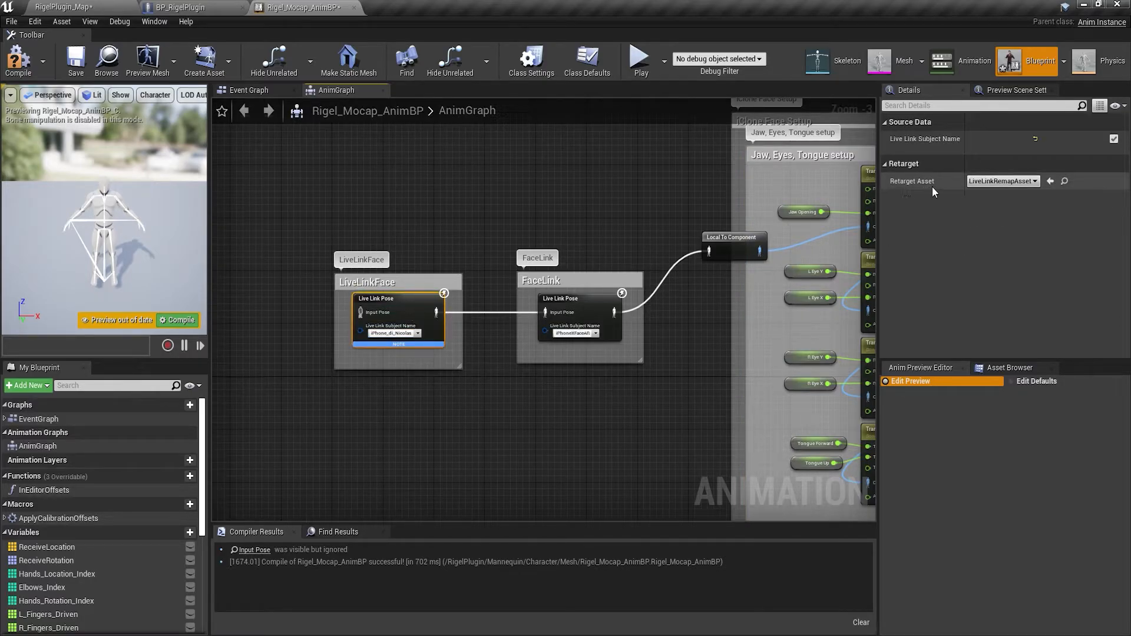
click(1002, 181)
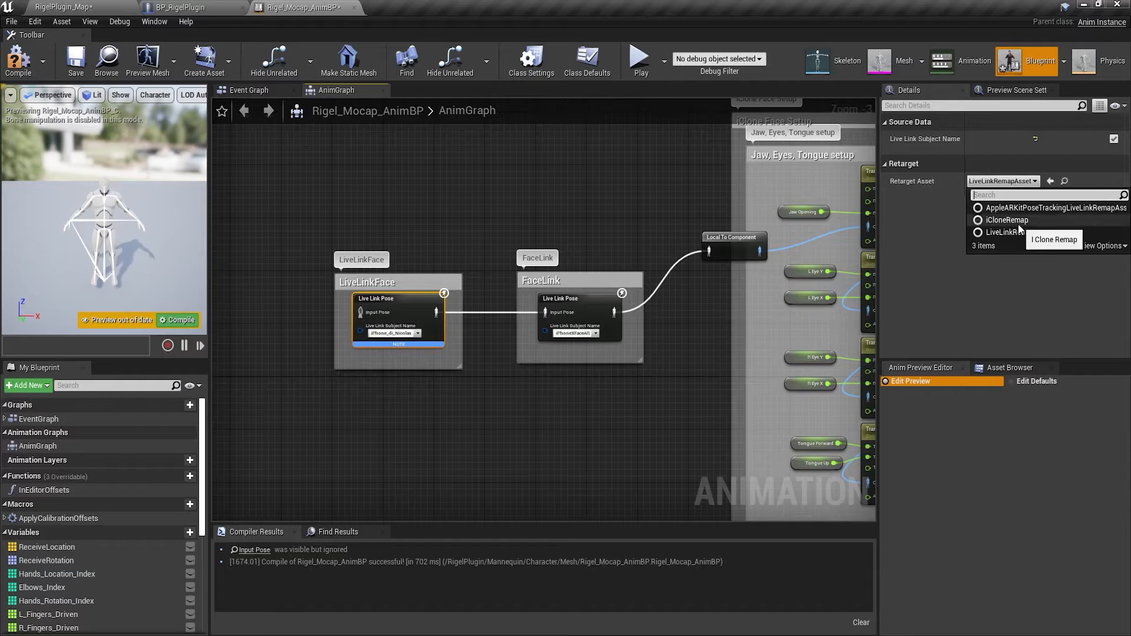
click(1007, 220)
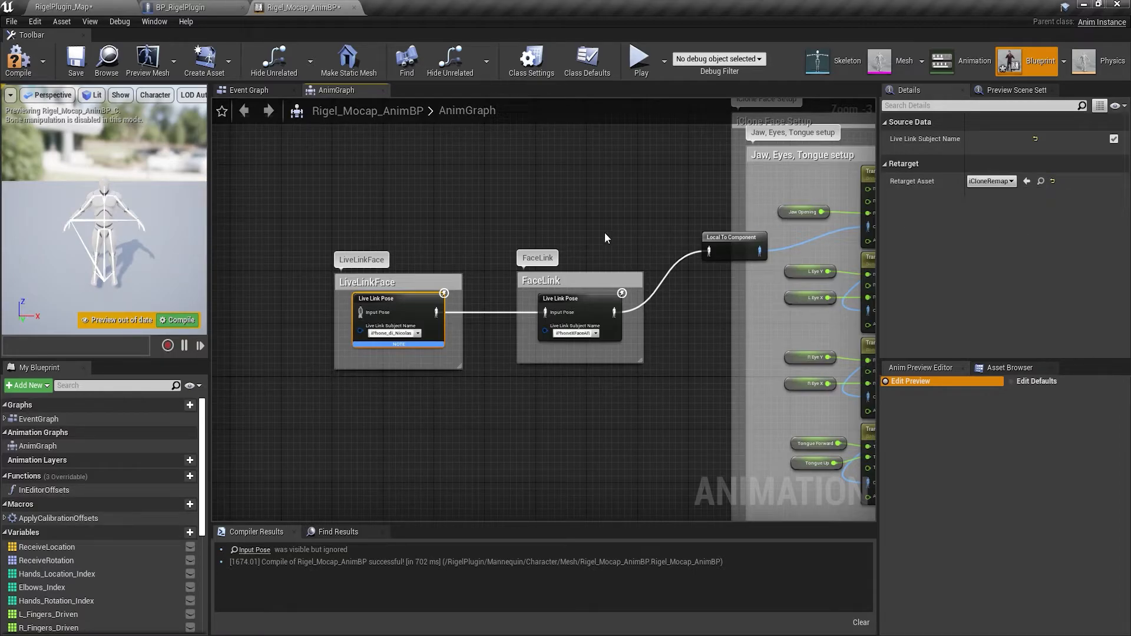
mouse_move(253, 90)
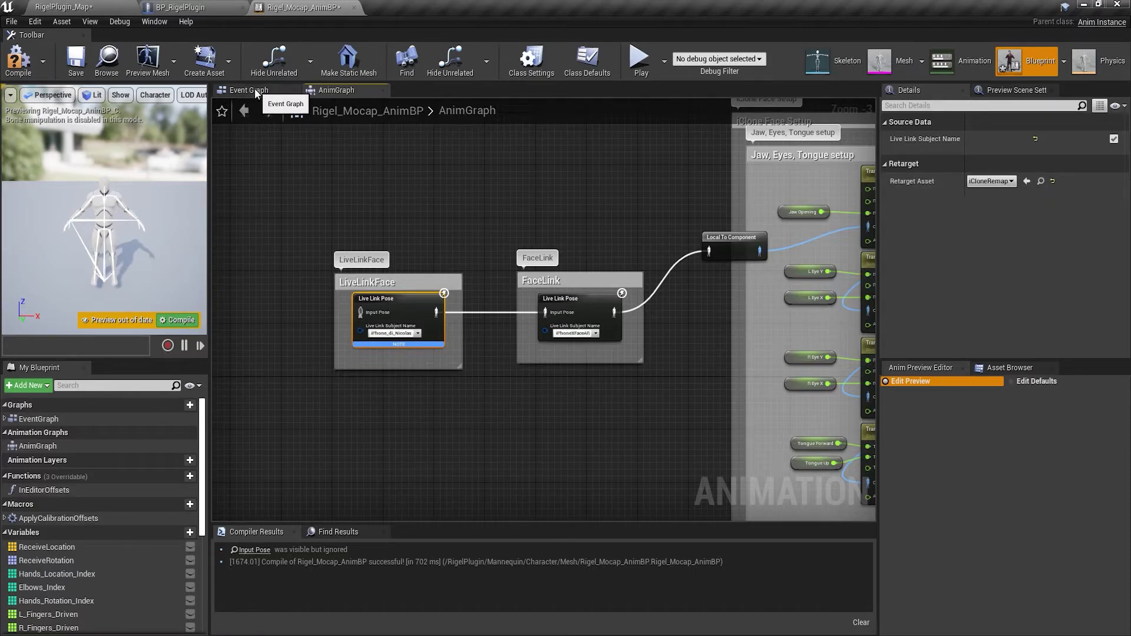
click(251, 90)
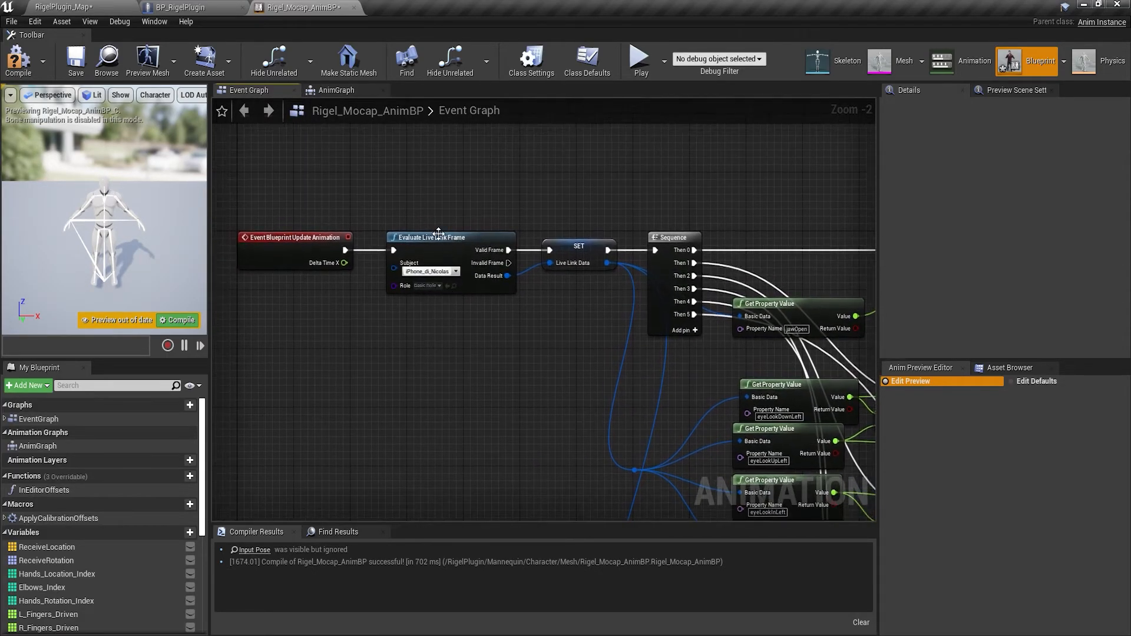
mouse_move(440, 286)
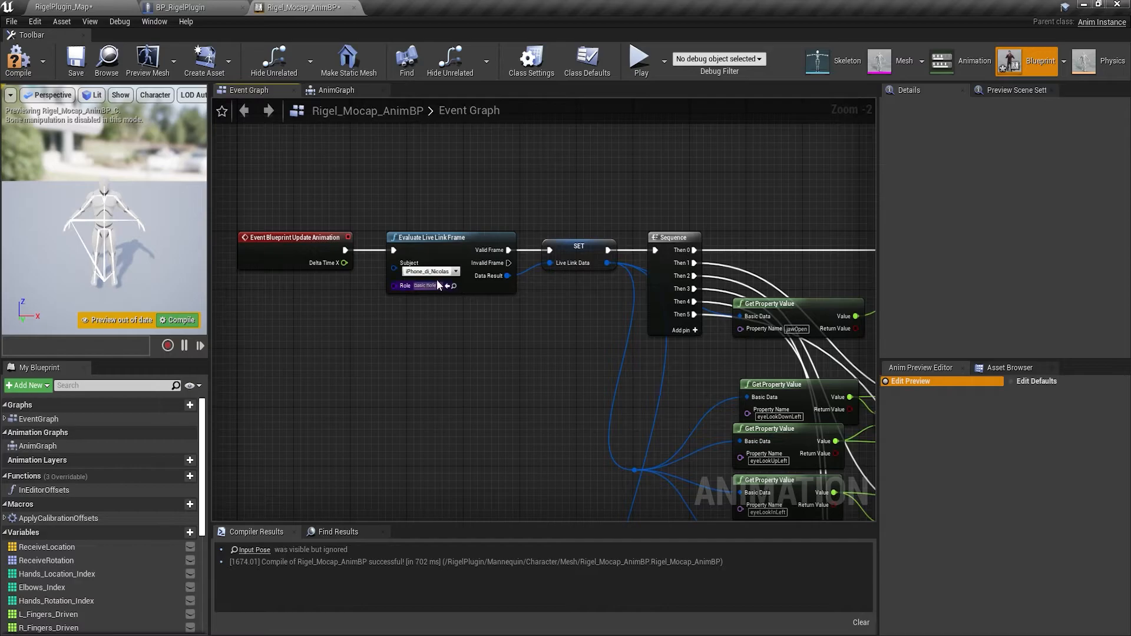
scroll(down, 3)
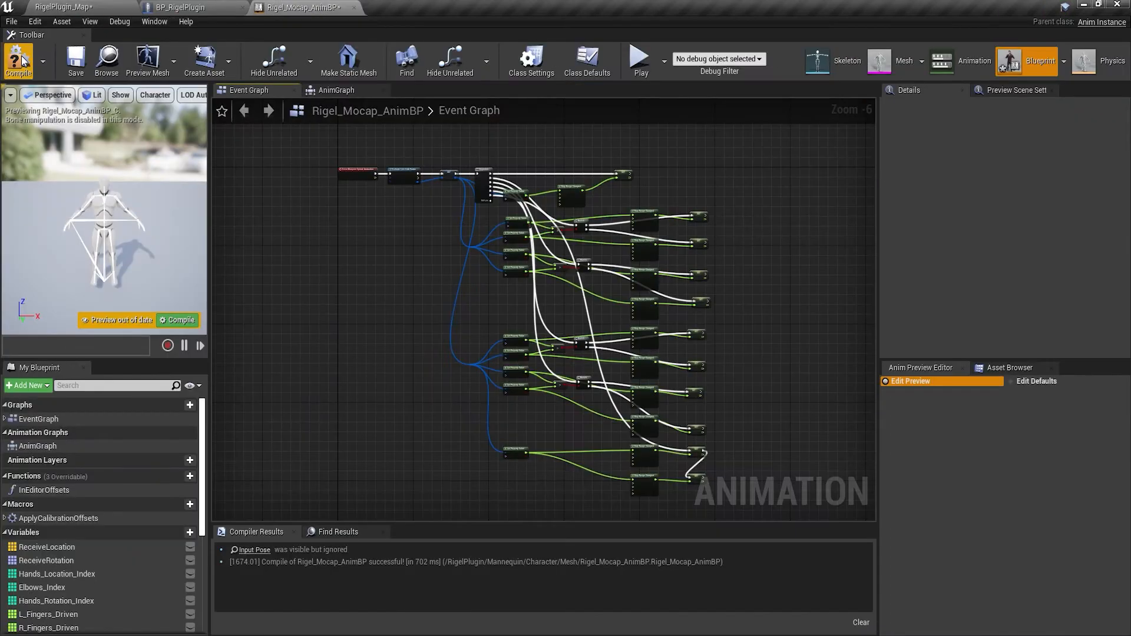
click(58, 7)
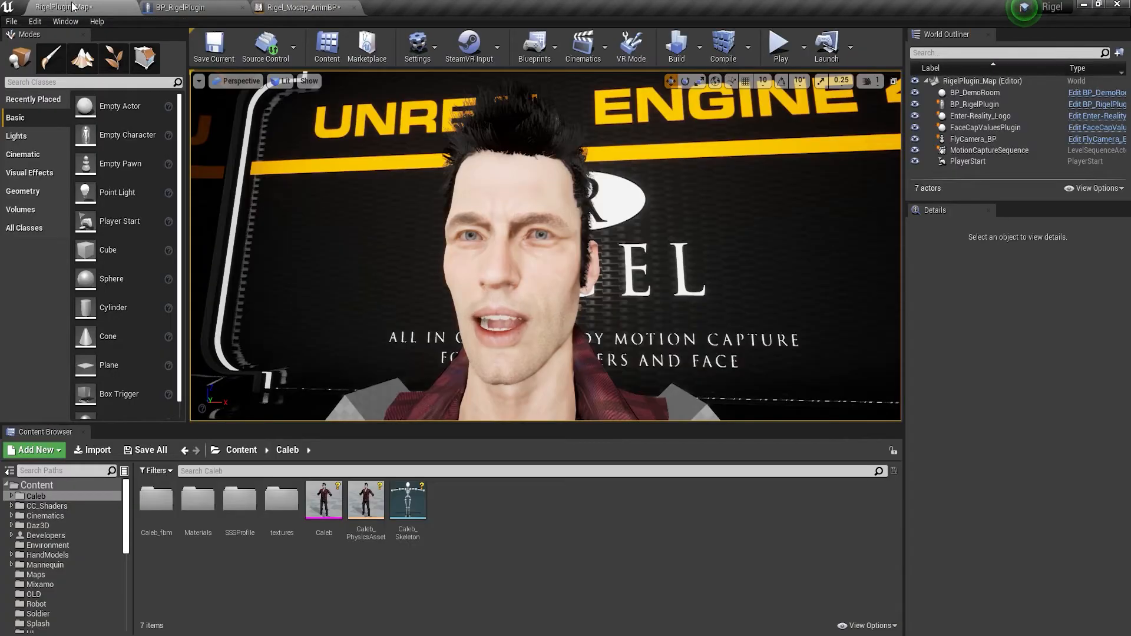